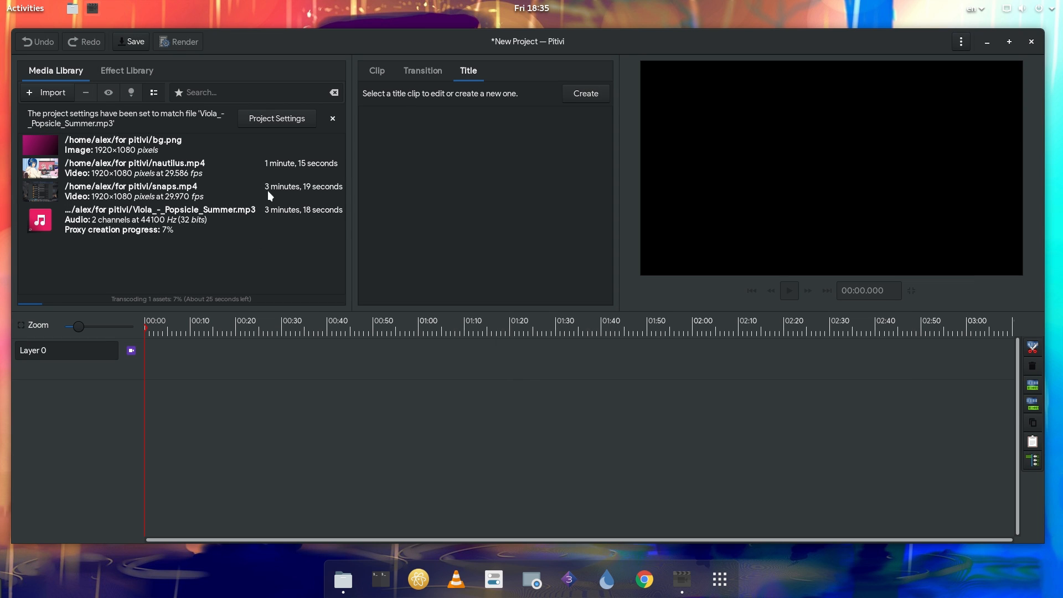
# - Apply the Mine video preset (1920×1080, 30 fps) in Project Settings and confirm
pyautogui.click(276, 118)
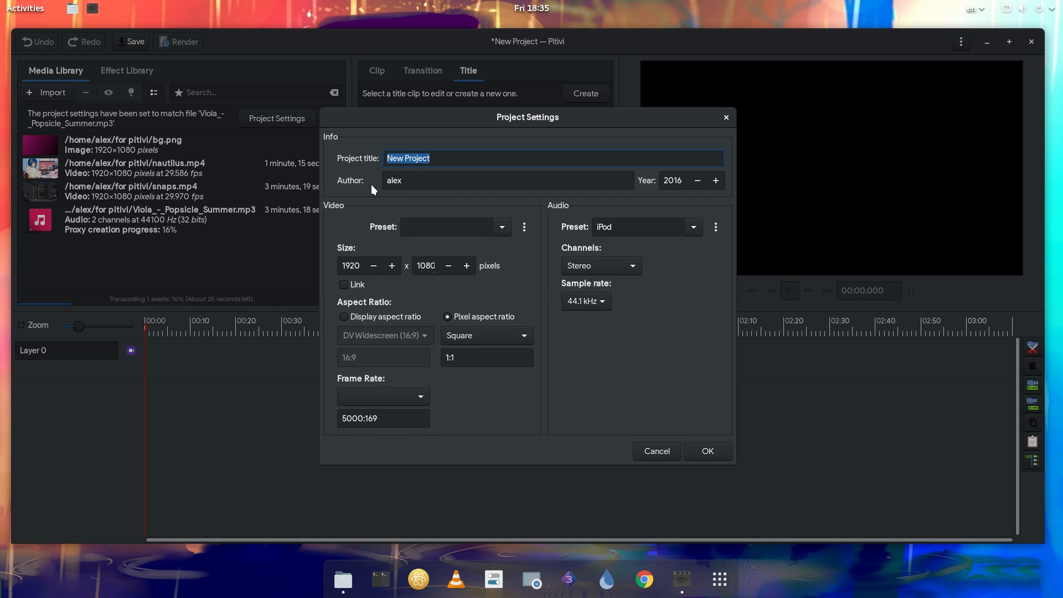
pyautogui.click(501, 226)
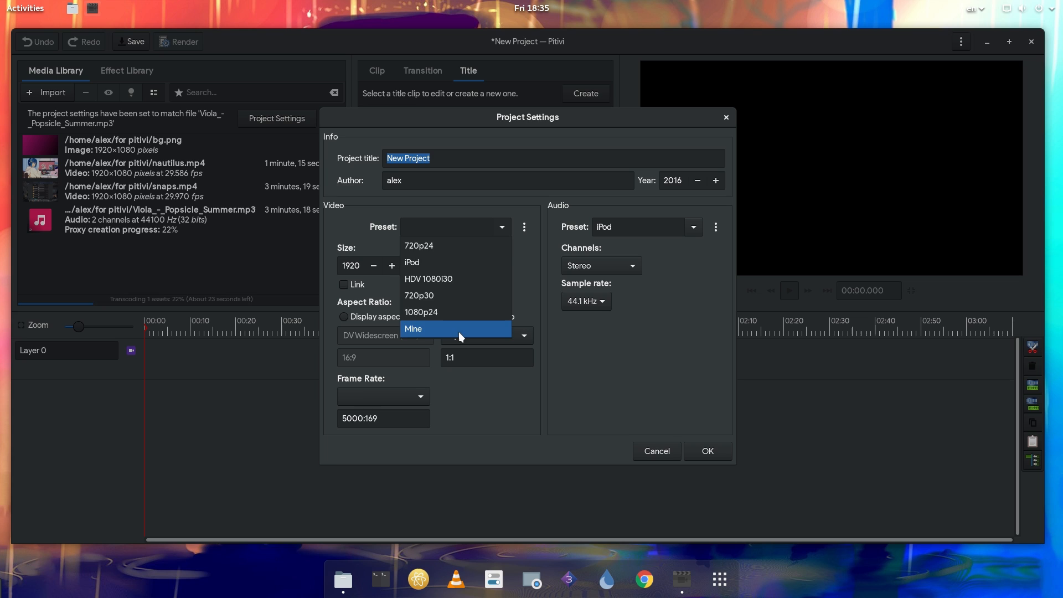
pyautogui.click(413, 329)
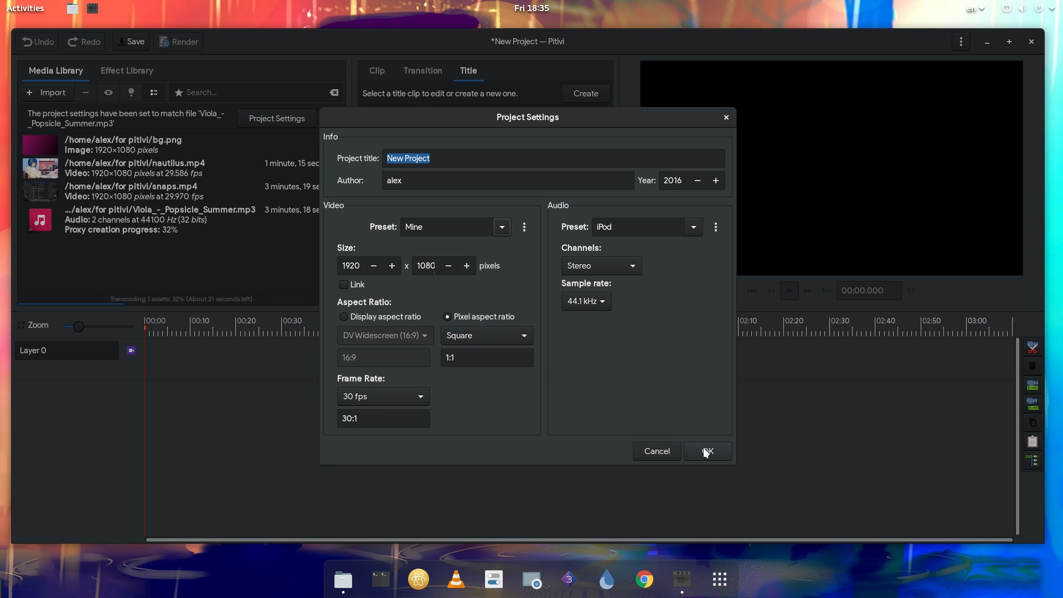
pyautogui.moveTo(716, 234)
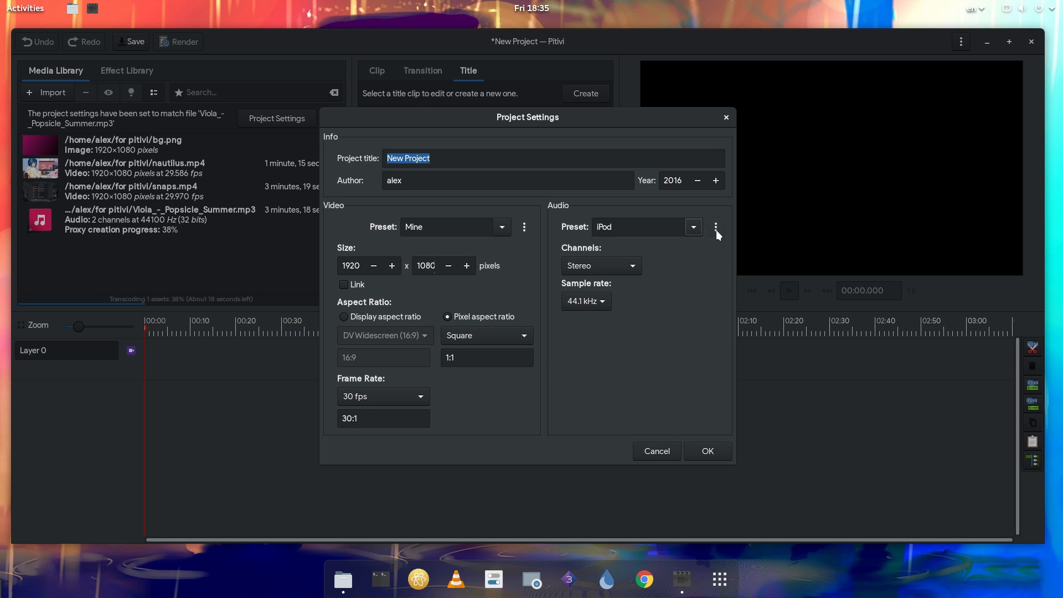
pyautogui.moveTo(706, 451)
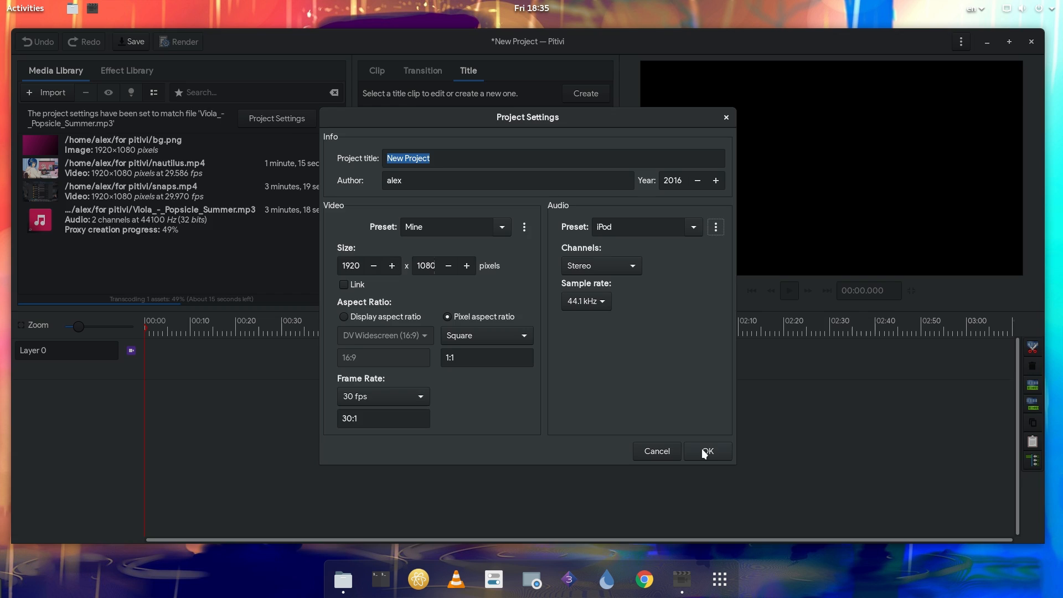
pyautogui.click(706, 451)
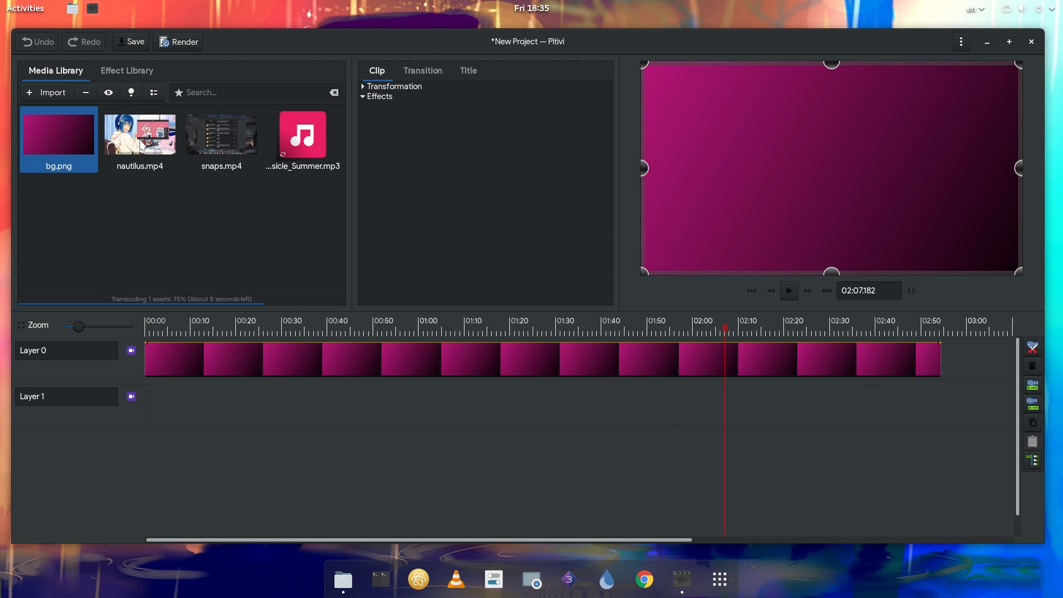
# - Lay bg.png, nautilus.mp4, snaps.mp4 and Popsicle_Summer.mp3 onto separate timeline layers
pyautogui.click(140, 134)
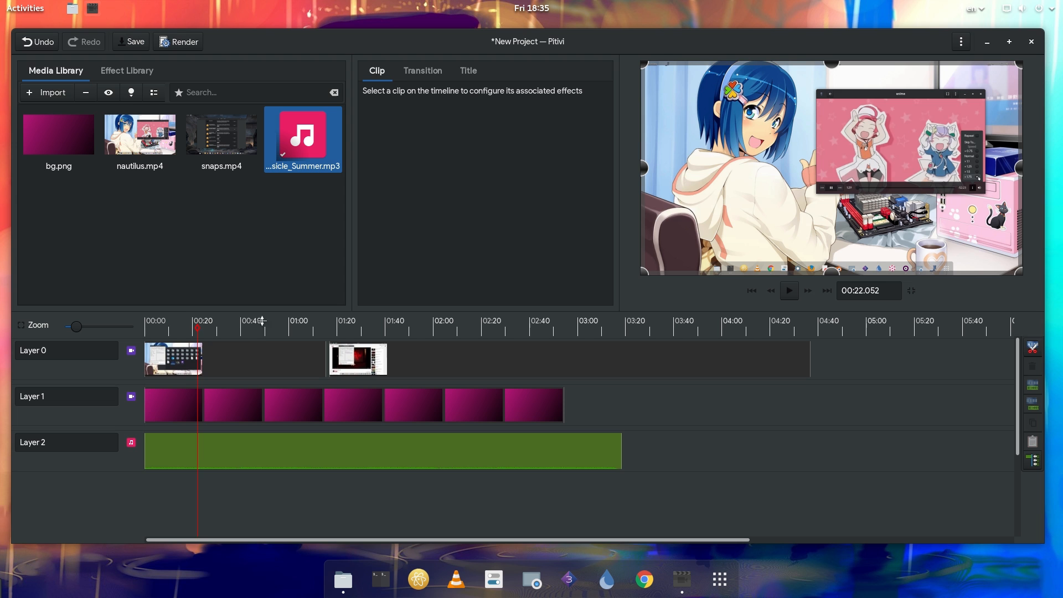
pyautogui.click(788, 290)
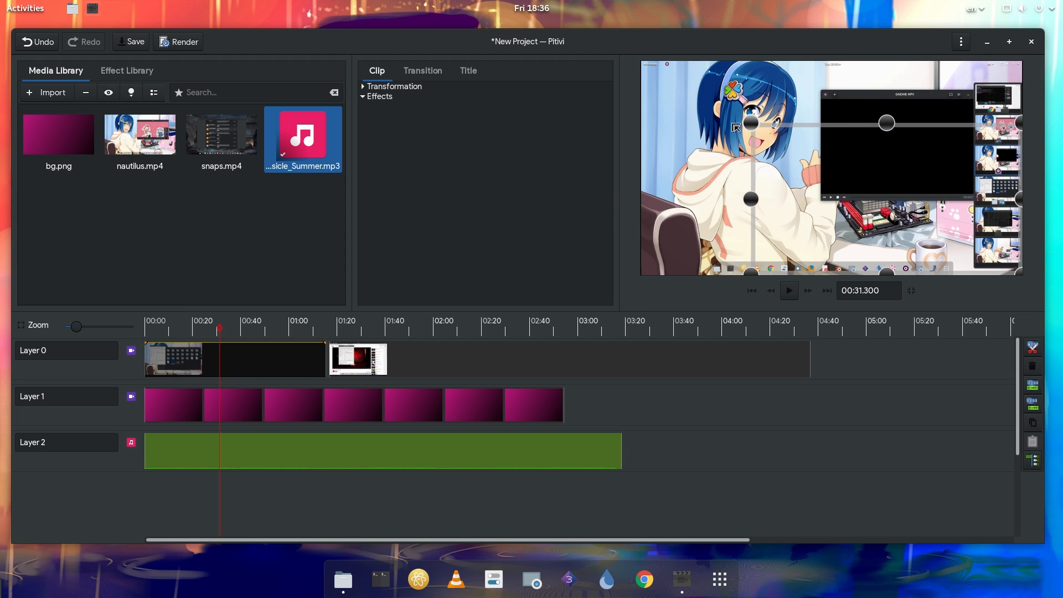
# - Create a left/top-aligned title clip reading 'Hello!' and place it on the timeline
pyautogui.click(468, 70)
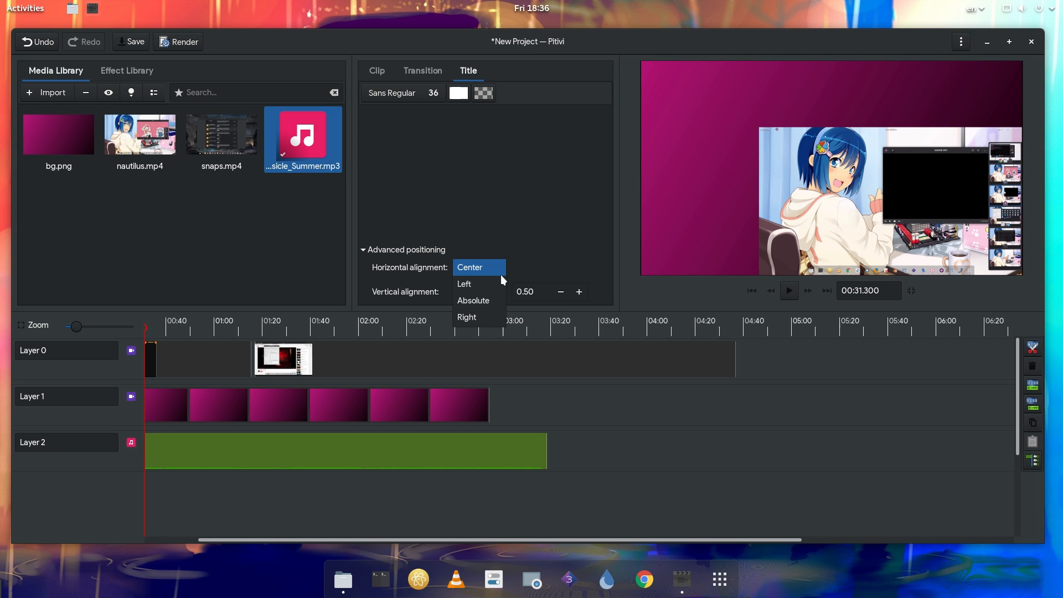
pyautogui.click(464, 283)
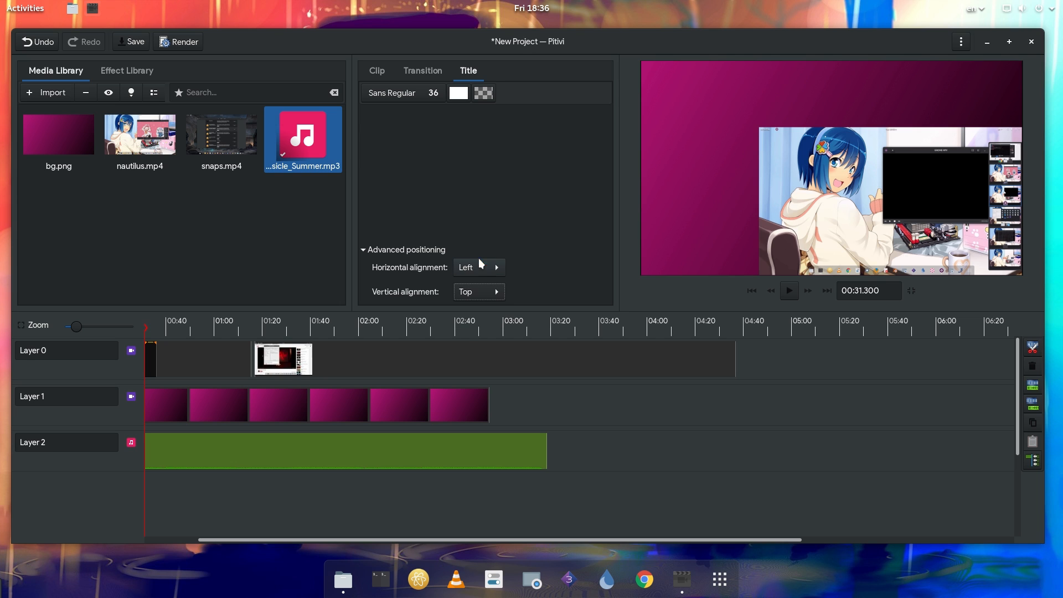
pyautogui.write('Hel')
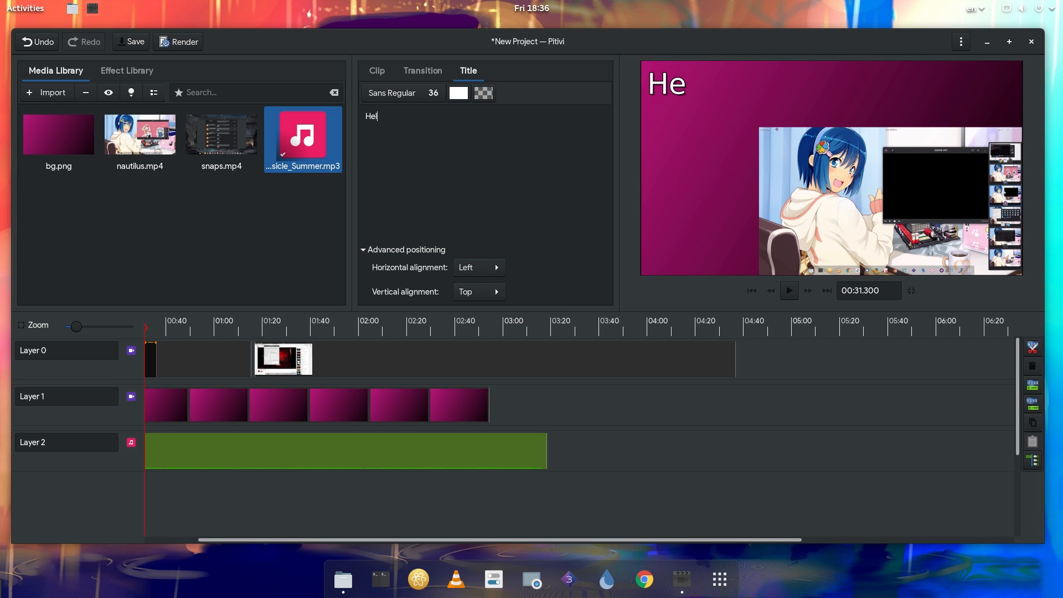
pyautogui.write('lo!')
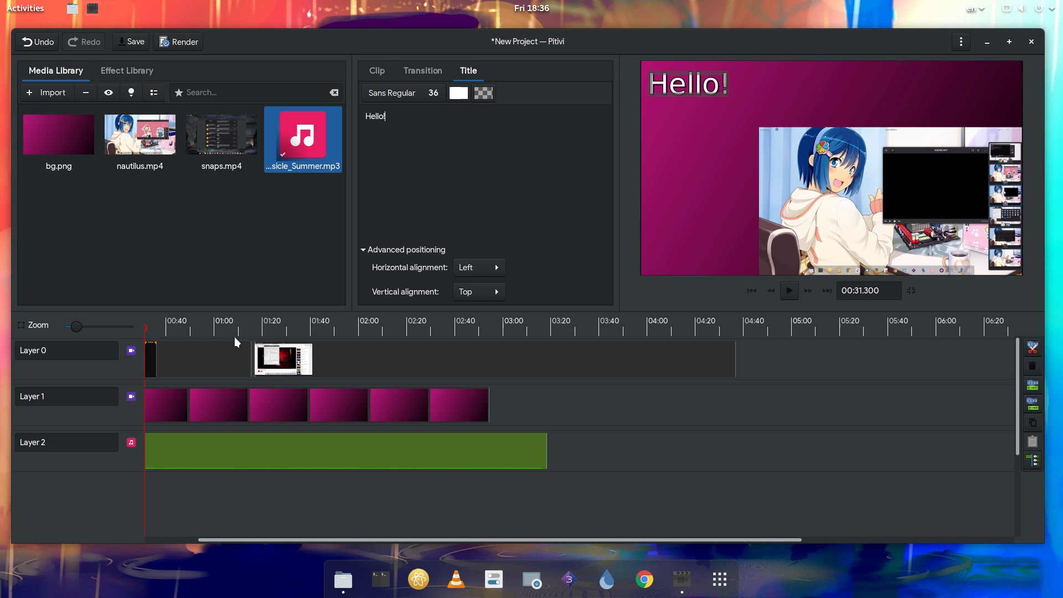
pyautogui.click(199, 320)
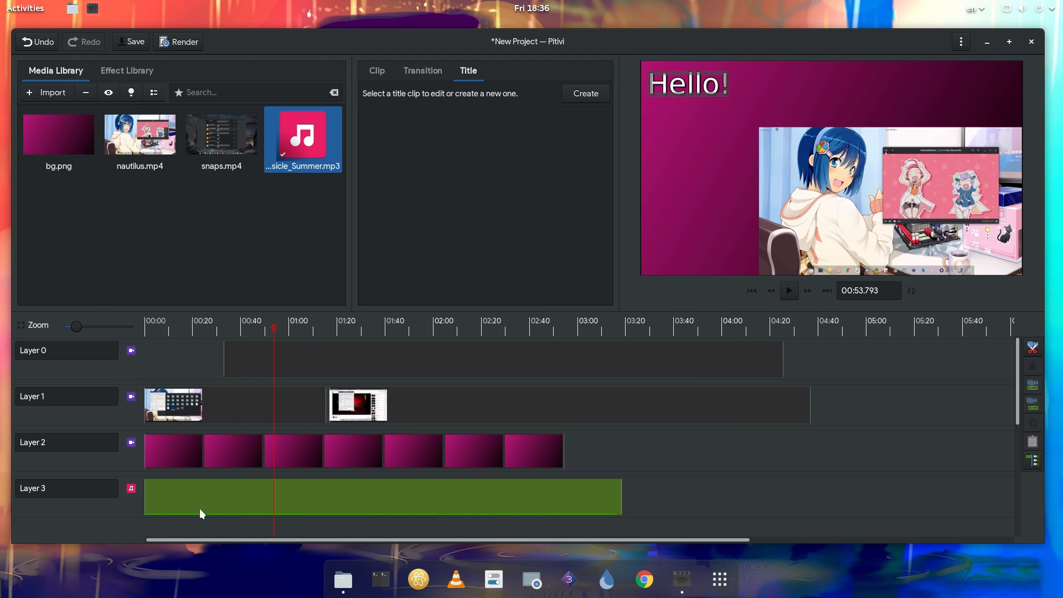
# - Move the title clip to 00:00 and select the long snaps clip on Layer 1
pyautogui.click(788, 290)
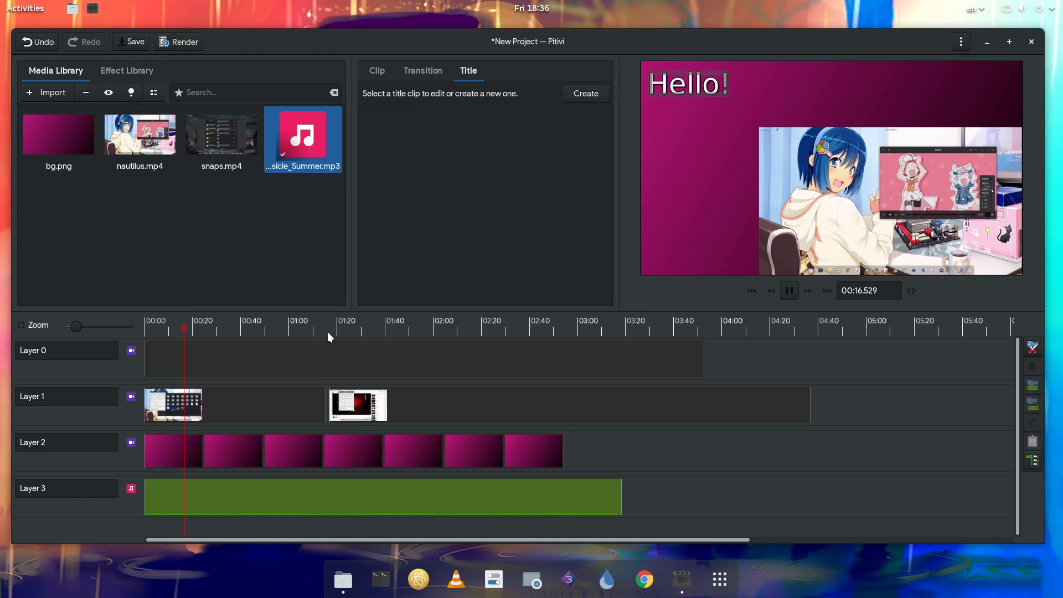
pyautogui.click(323, 320)
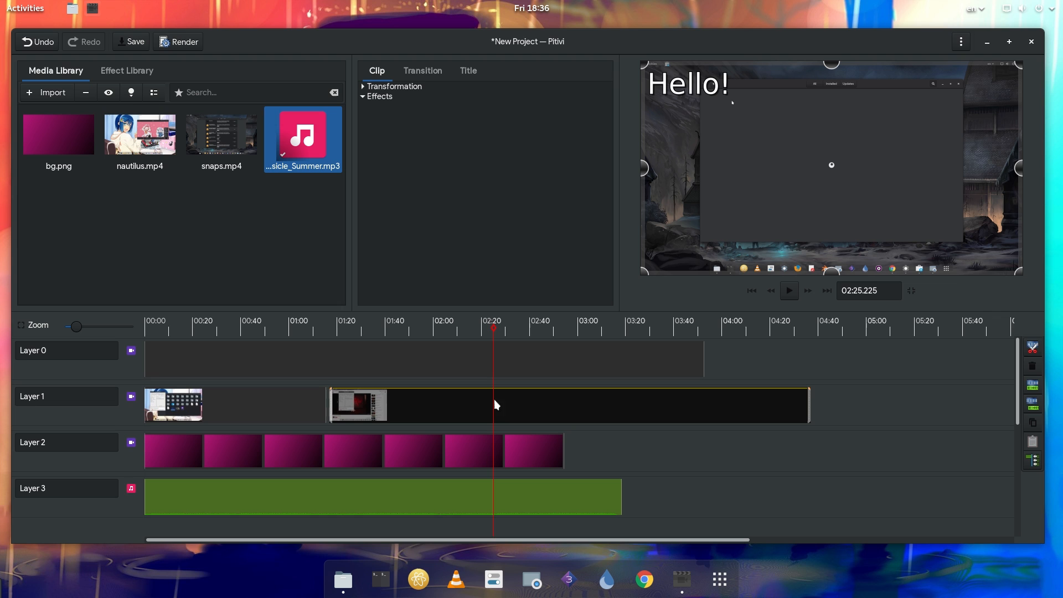
# - Apply the Cartoon effect from the Fancy category and enable diffspace keyframing
pyautogui.click(127, 70)
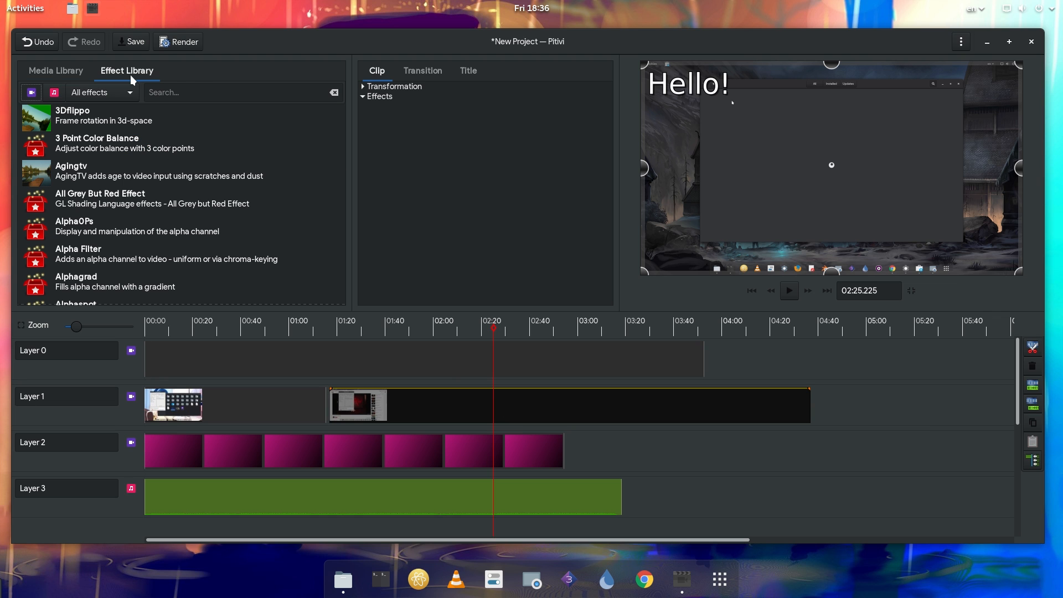
pyautogui.click(99, 93)
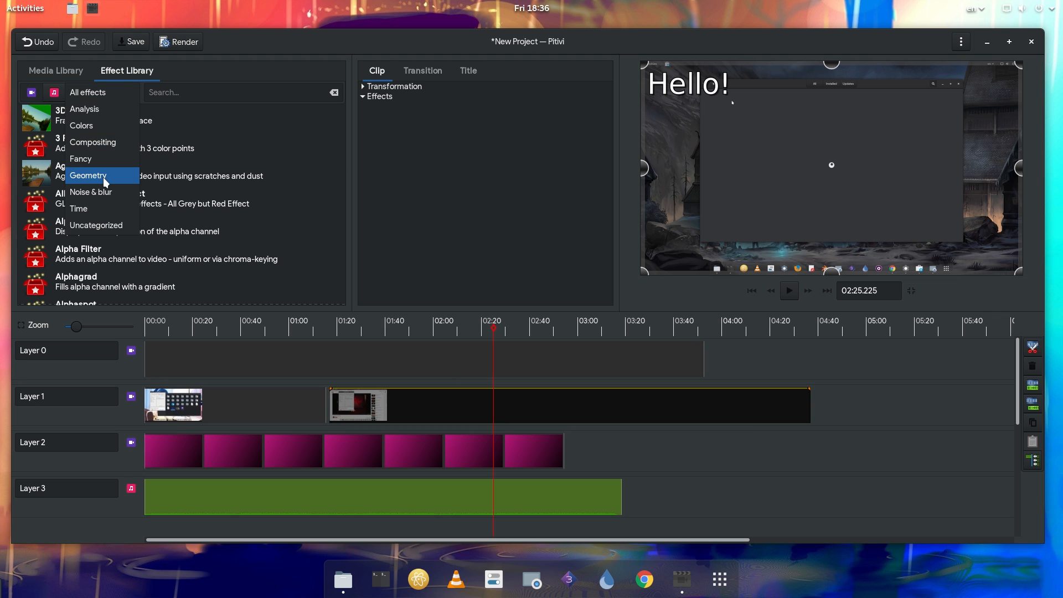
pyautogui.click(88, 159)
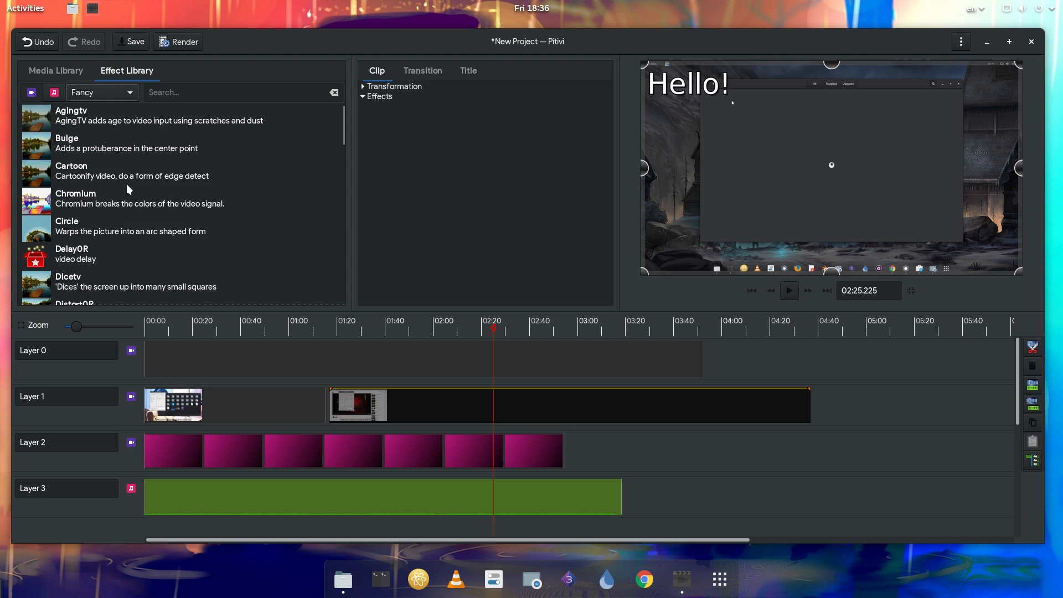
pyautogui.moveTo(99, 235)
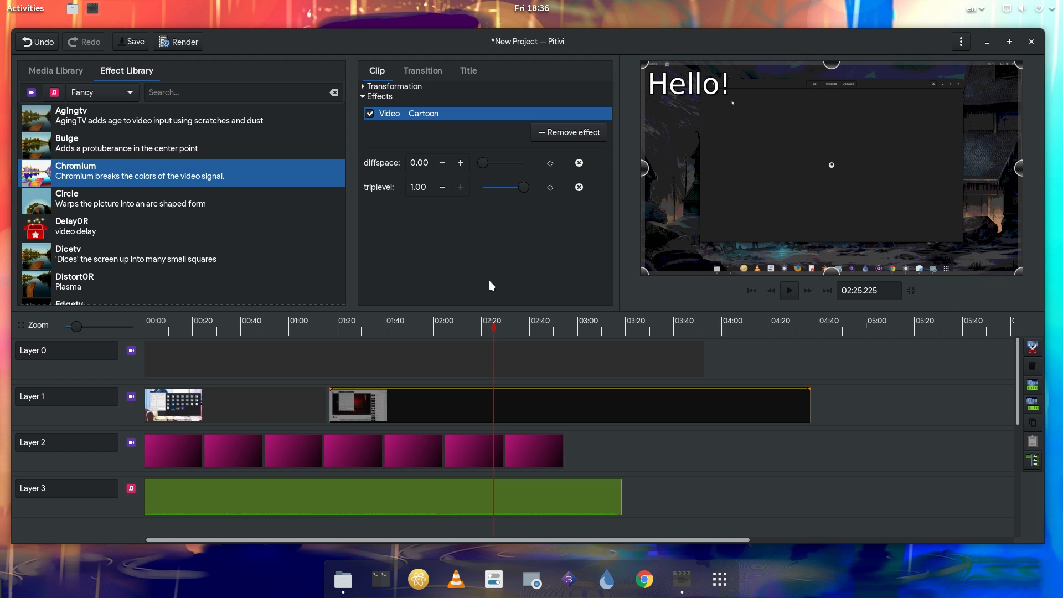
pyautogui.click(550, 163)
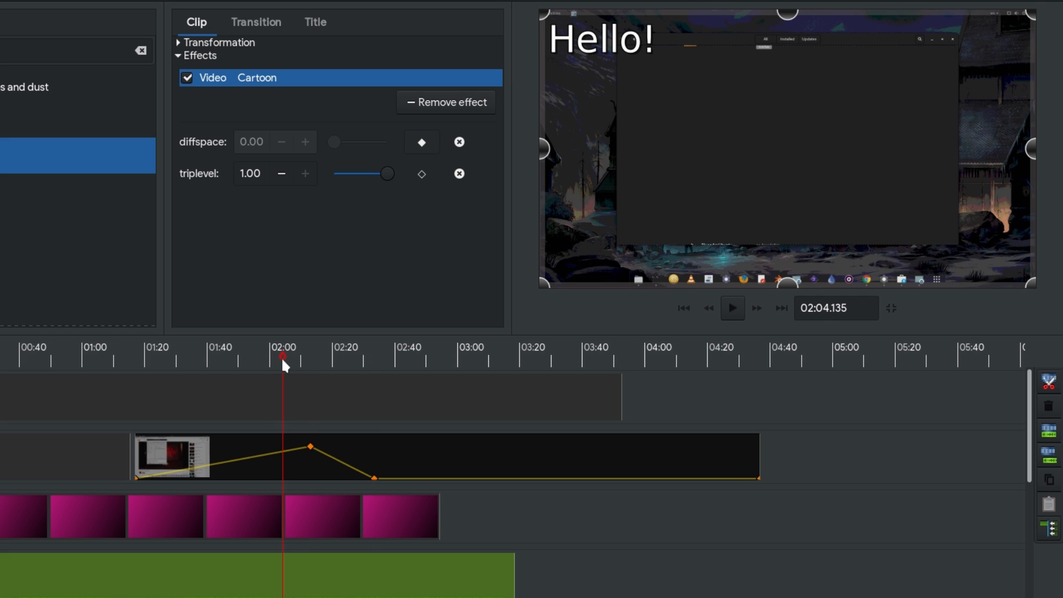
# - Enable triplevel keyframing, add curve points near the two-minute mark, and preview playback
pyautogui.click(731, 308)
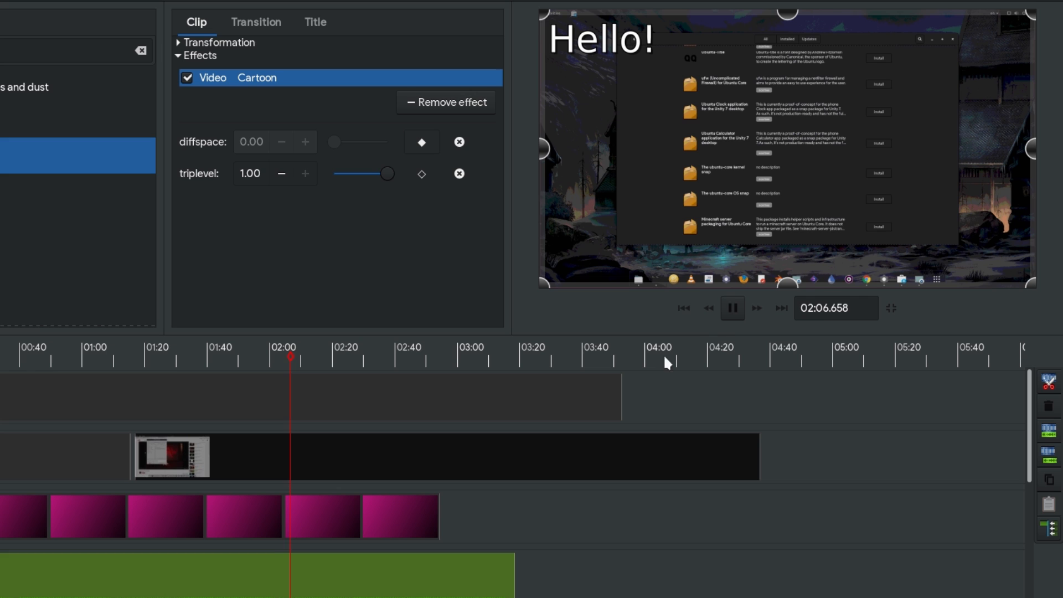
pyautogui.click(731, 307)
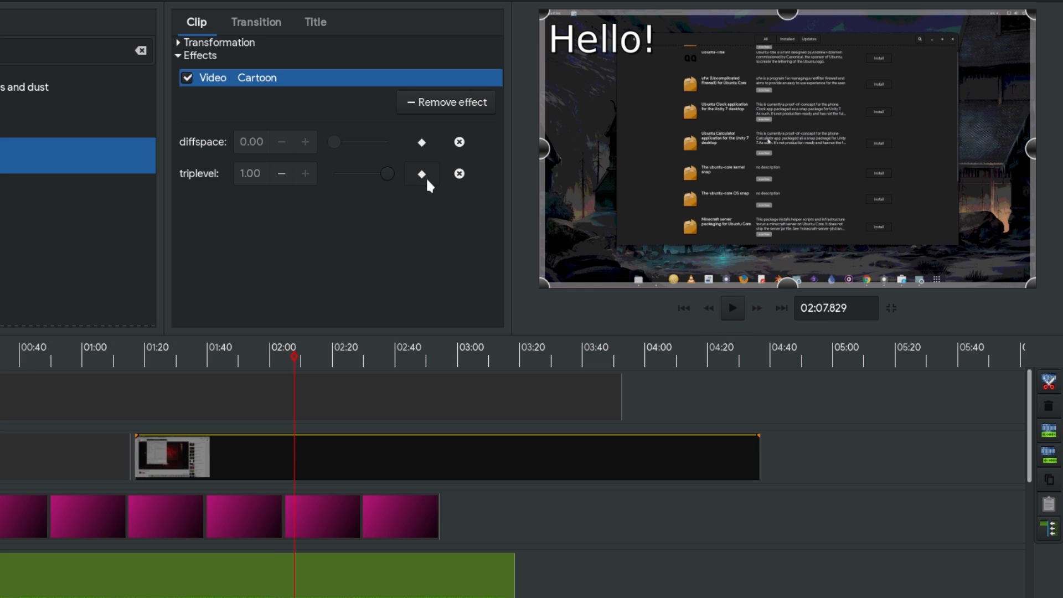
pyautogui.click(329, 458)
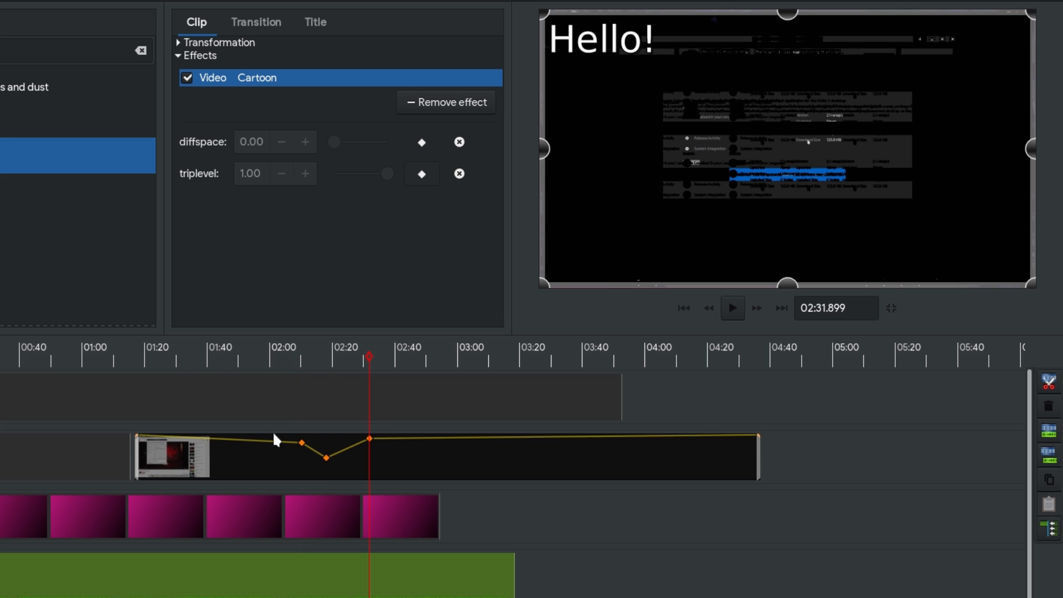
pyautogui.click(731, 308)
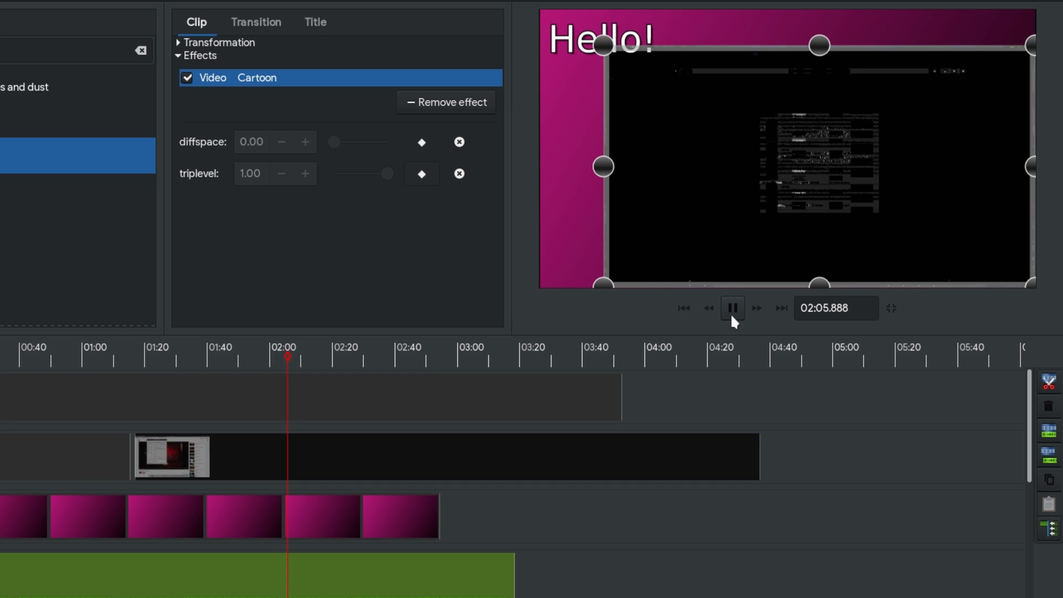
pyautogui.click(732, 307)
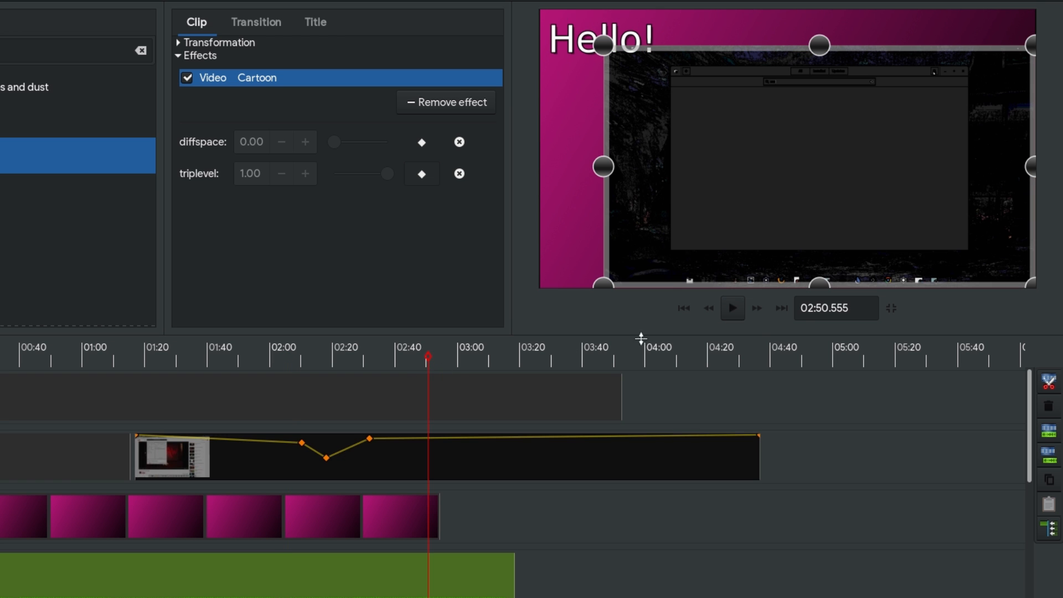
pyautogui.click(731, 307)
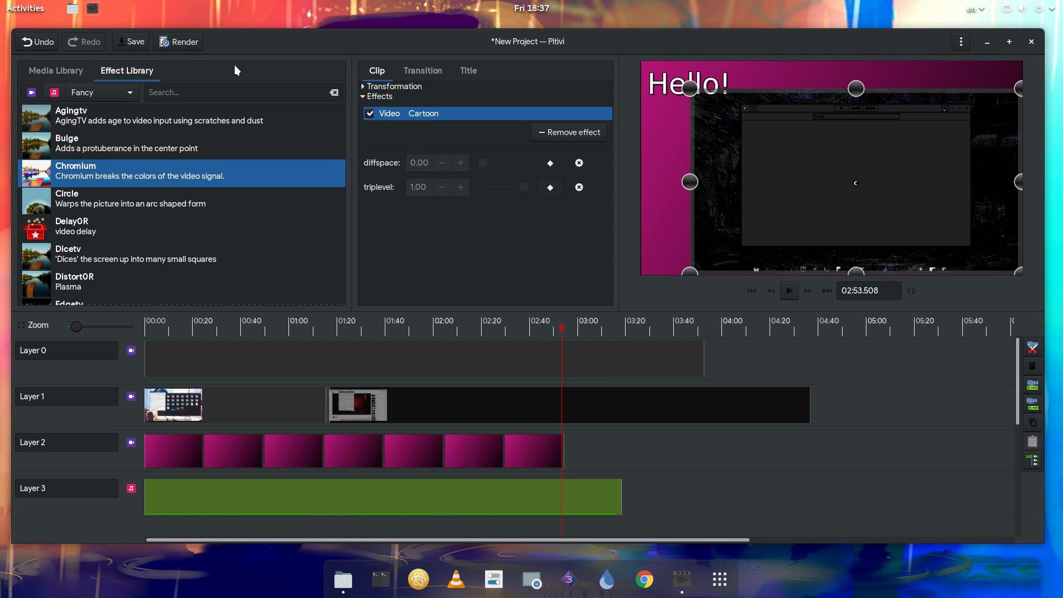
pyautogui.click(178, 41)
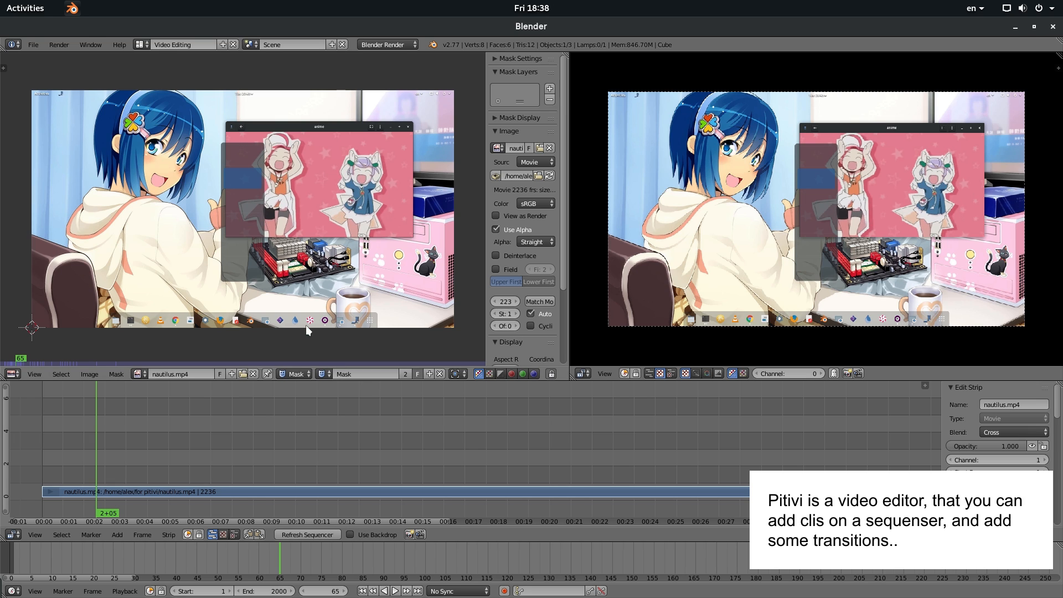
pyautogui.moveTo(136, 406)
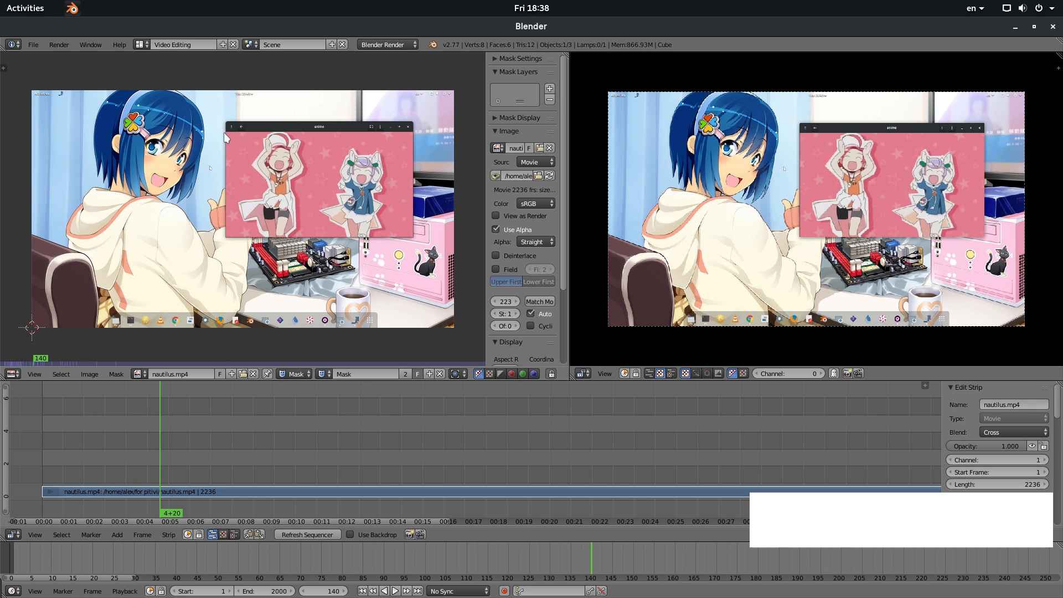
# - Draw a closed mask shape around the pink window at frame 140
pyautogui.click(549, 86)
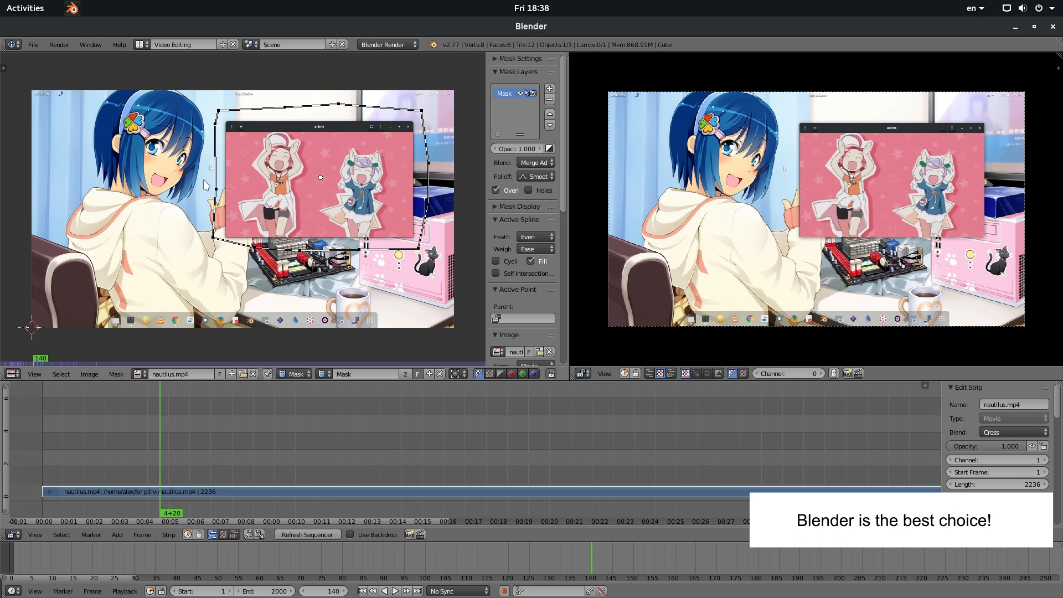
pyautogui.click(117, 535)
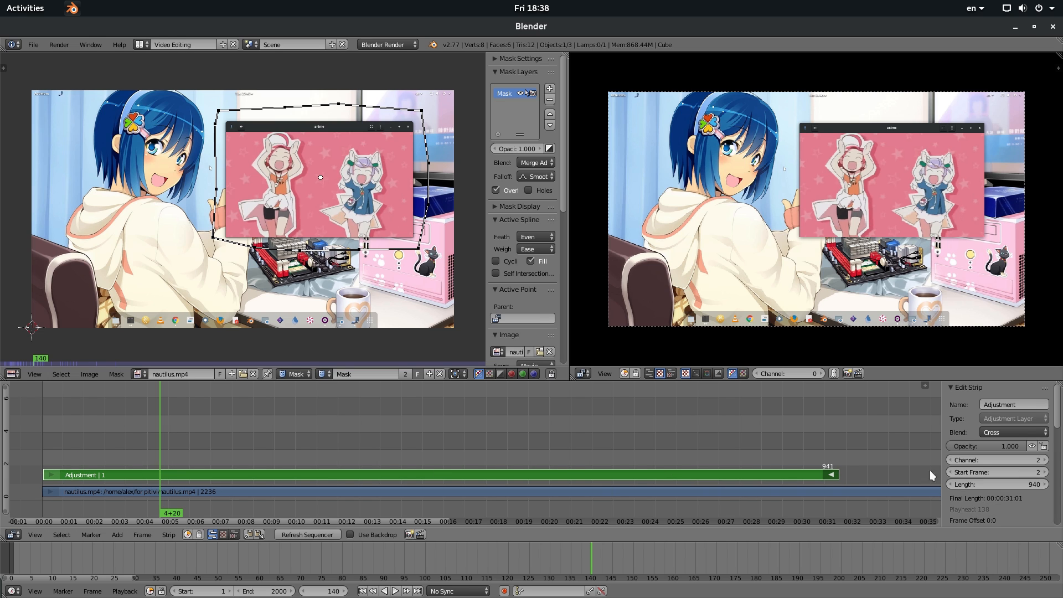
# - Add a Mask strip modifier using the drawn mask, then play back the preview
pyautogui.scroll(-3)
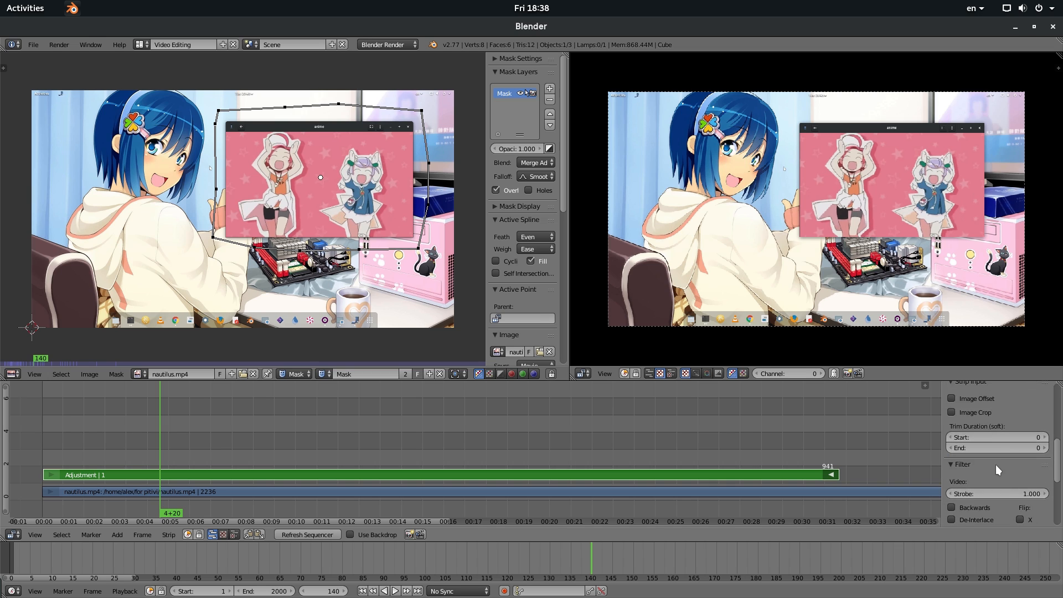
pyautogui.scroll(-3)
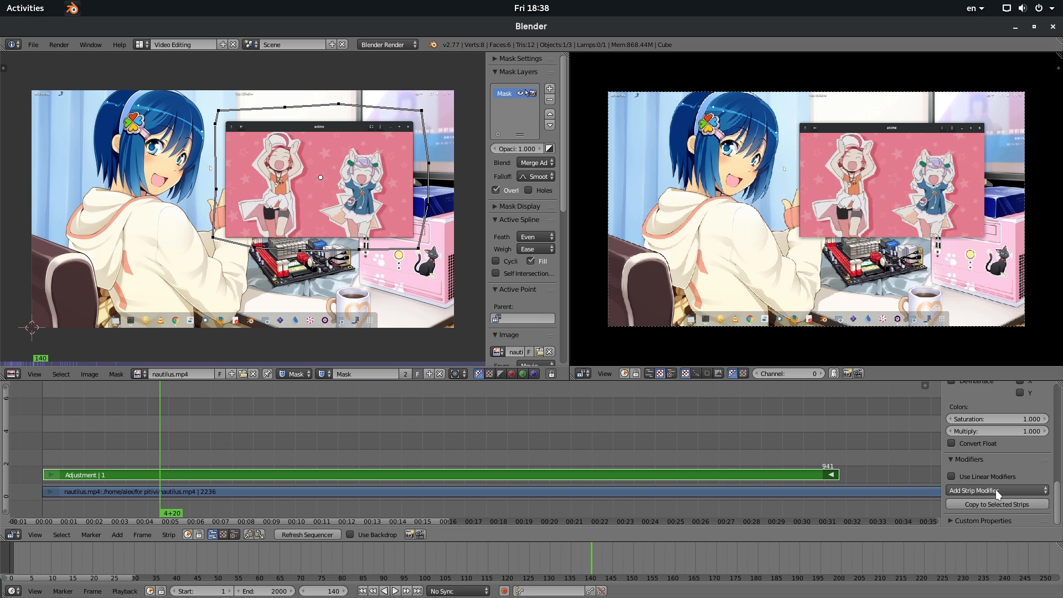
pyautogui.click(996, 490)
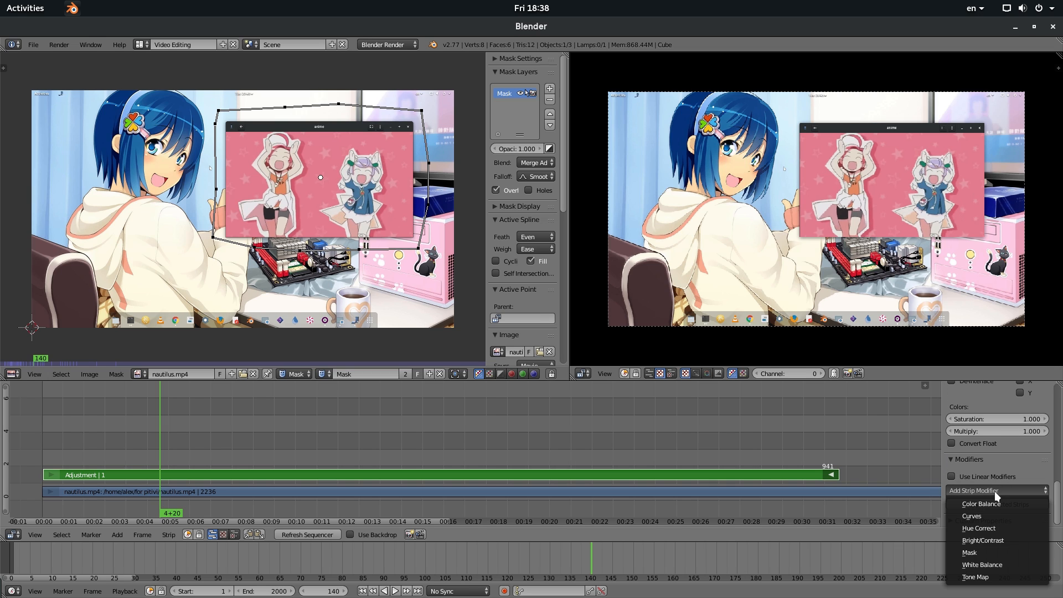
pyautogui.click(968, 552)
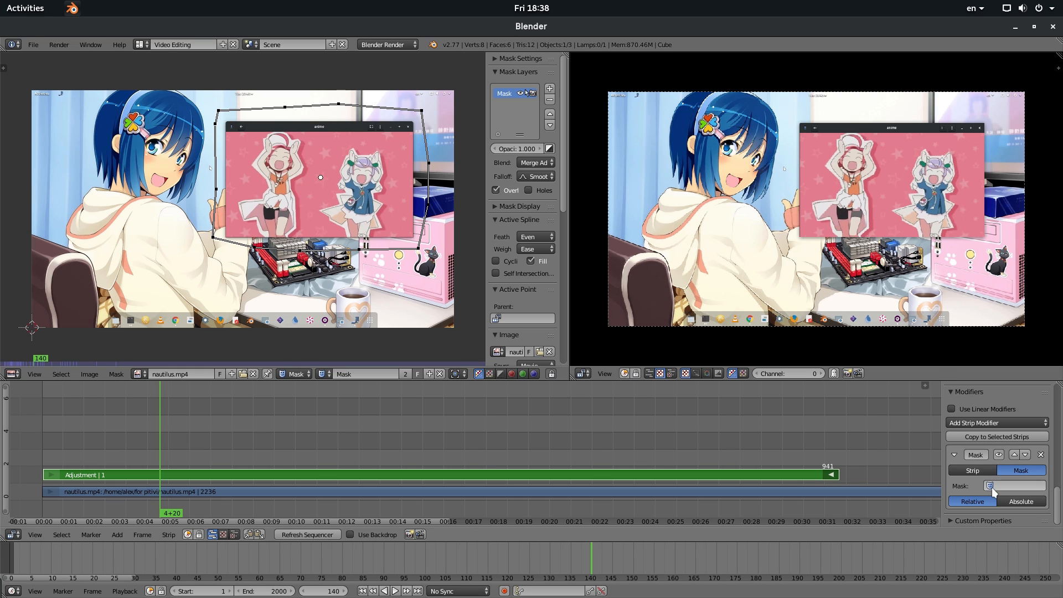
pyautogui.click(1009, 486)
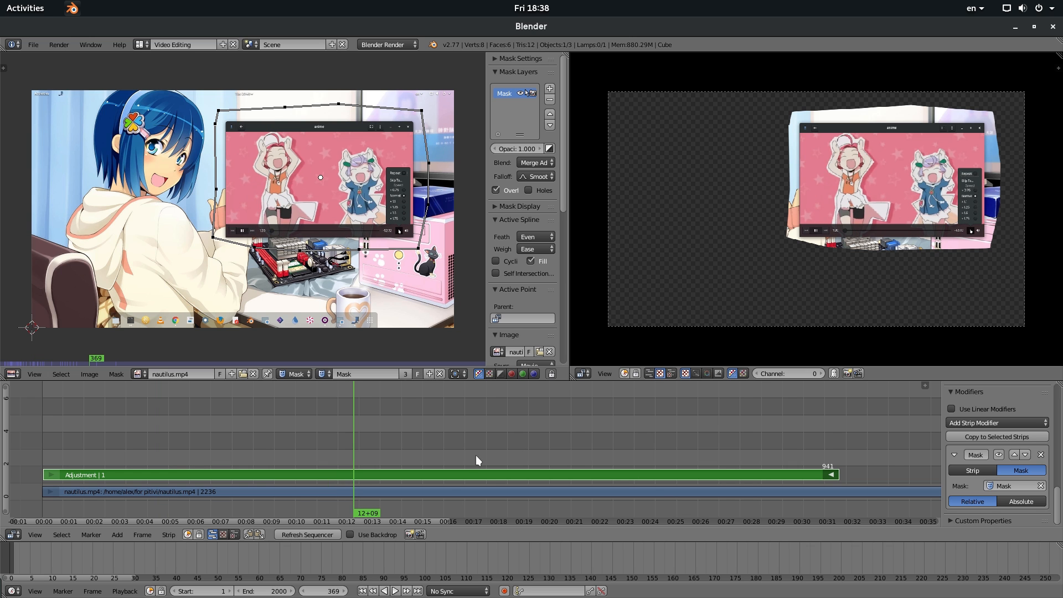
pyautogui.click(394, 591)
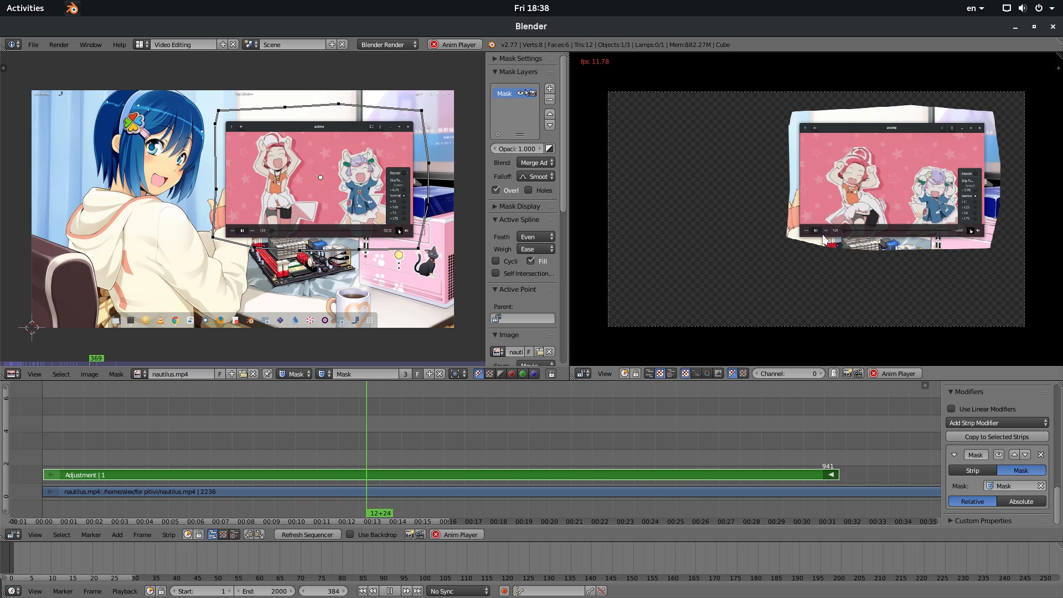